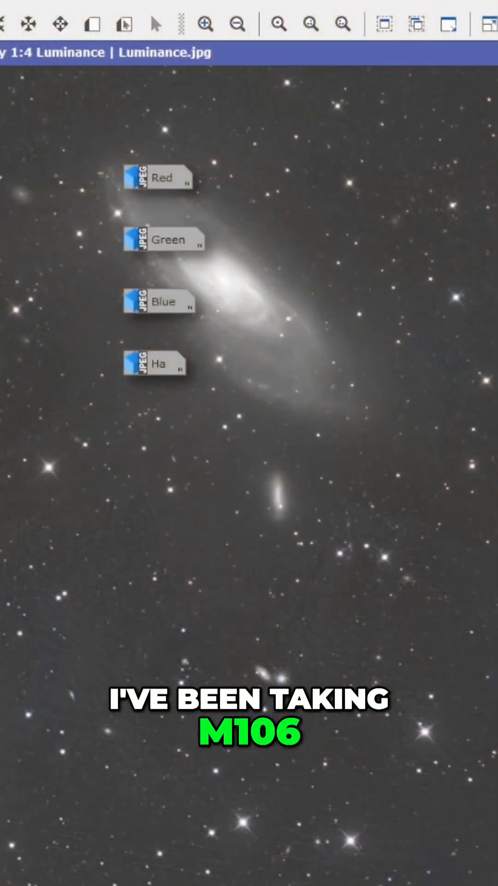
Select the Luminance view and zoom to 1:1 on the stars below M106
{"action": "left_click", "coordinate": [164, 177]}
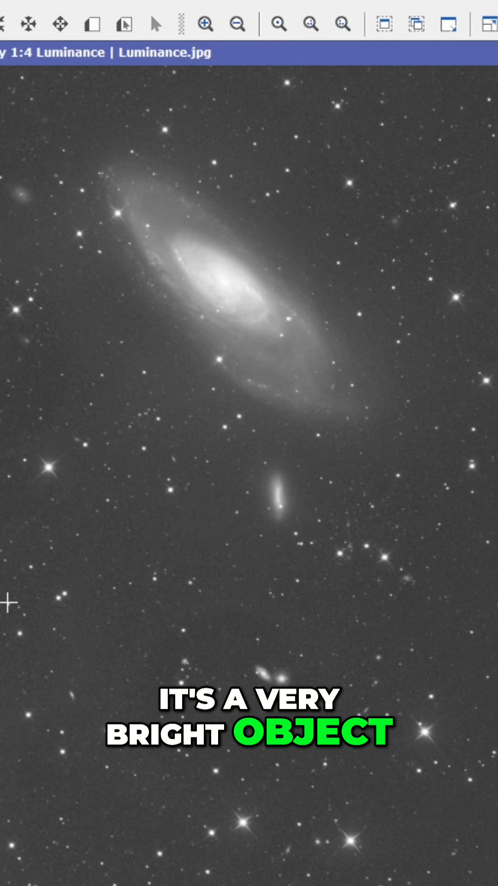
{"action": "left_click", "coordinate": [237, 23]}
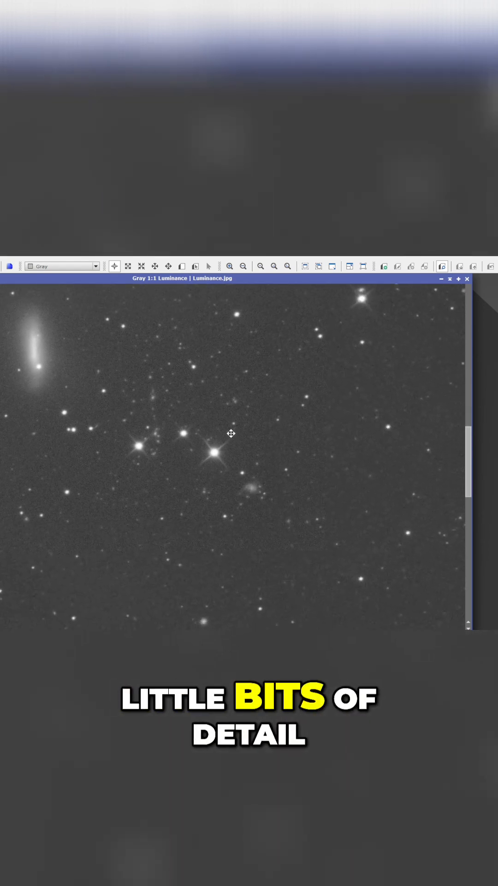
Zoom the Luminance view out twice to 1:3 over the small-galaxy field
{"action": "left_click", "coordinate": [244, 266]}
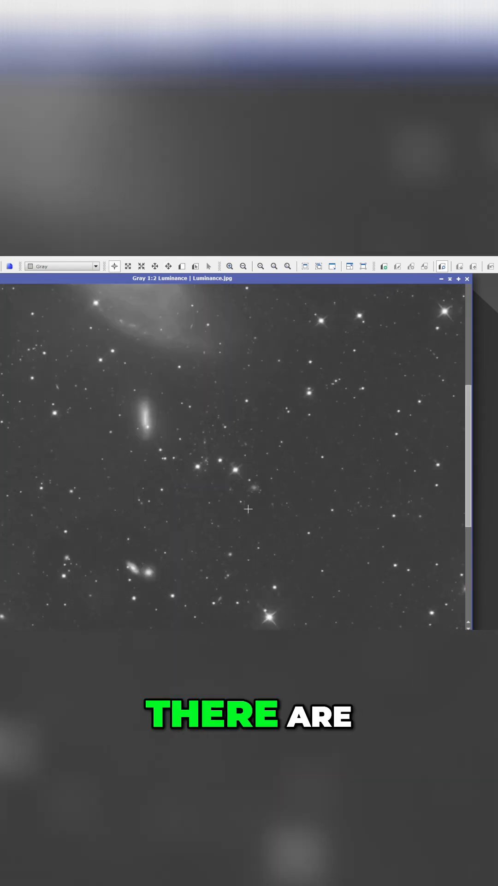
{"action": "left_click", "coordinate": [229, 266]}
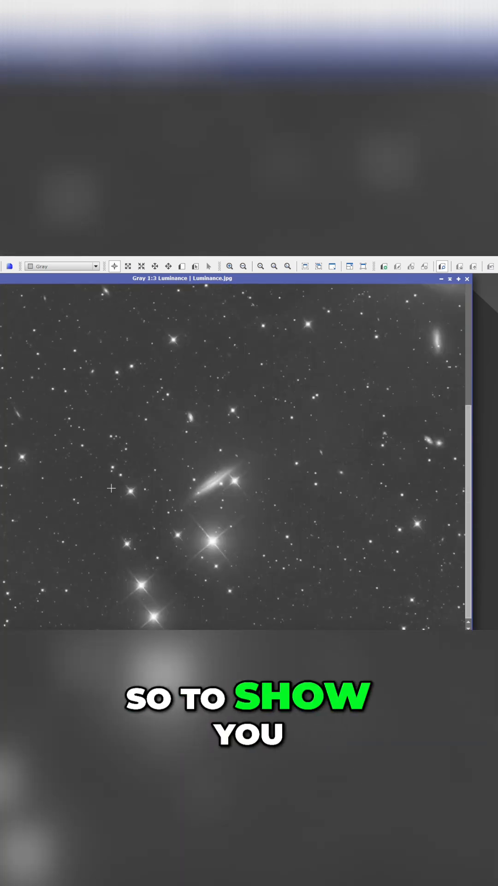
{"action": "mouse_move", "coordinate": [228, 518]}
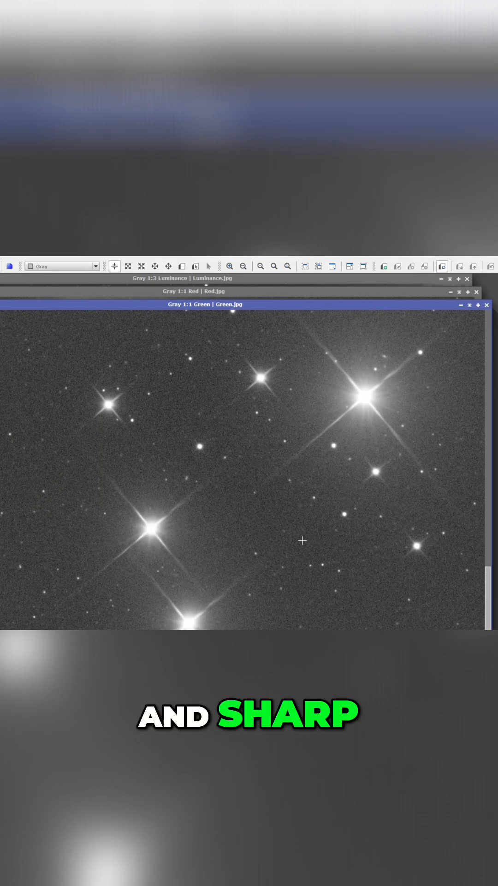
Open the Blue channel image to inspect the galaxy-filled field
{"action": "left_click", "coordinate": [244, 267]}
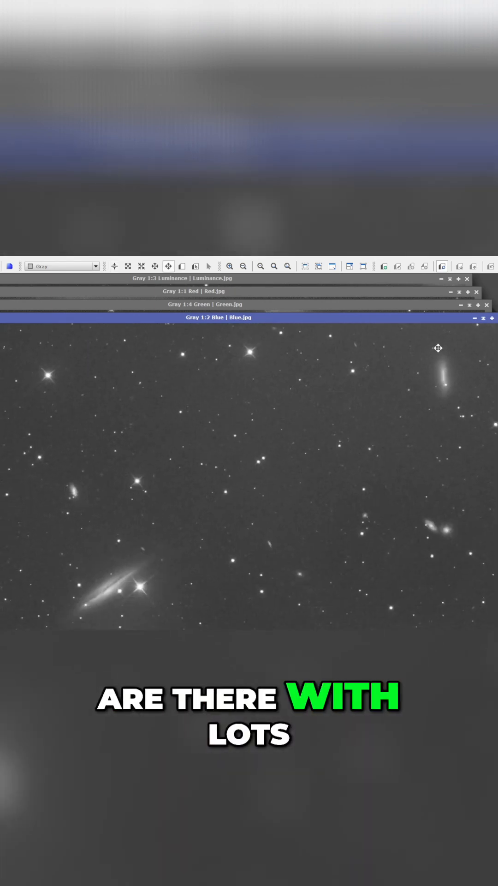
Use the zoom toolbar on the newly opened channel image
{"action": "left_click", "coordinate": [229, 265]}
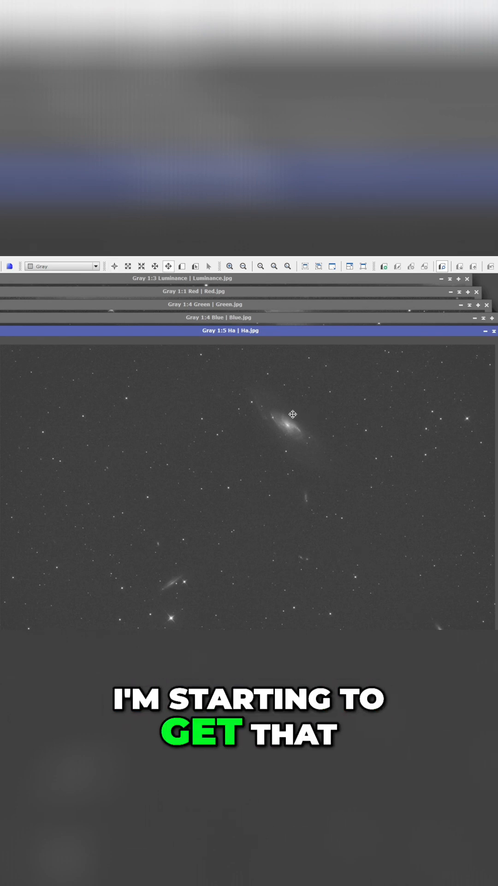
Zoom the Ha image in to 2:1 on M106's core
{"action": "left_click", "coordinate": [231, 265]}
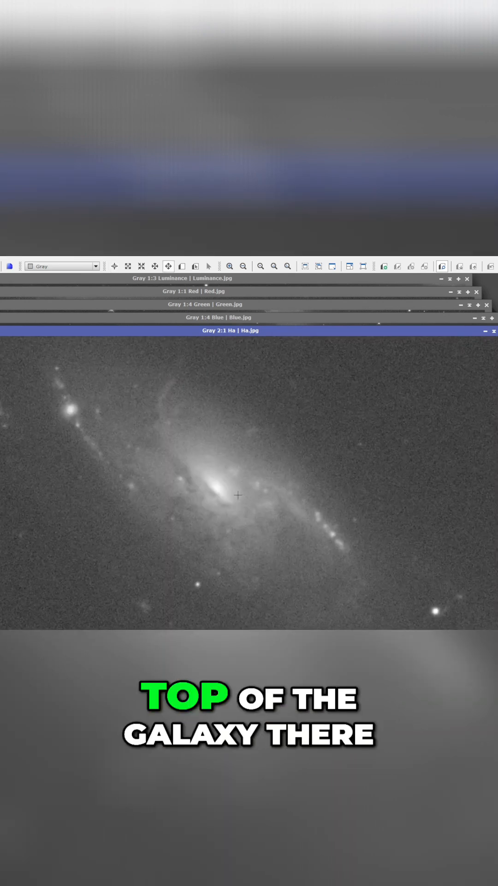
{"action": "mouse_move", "coordinate": [174, 414]}
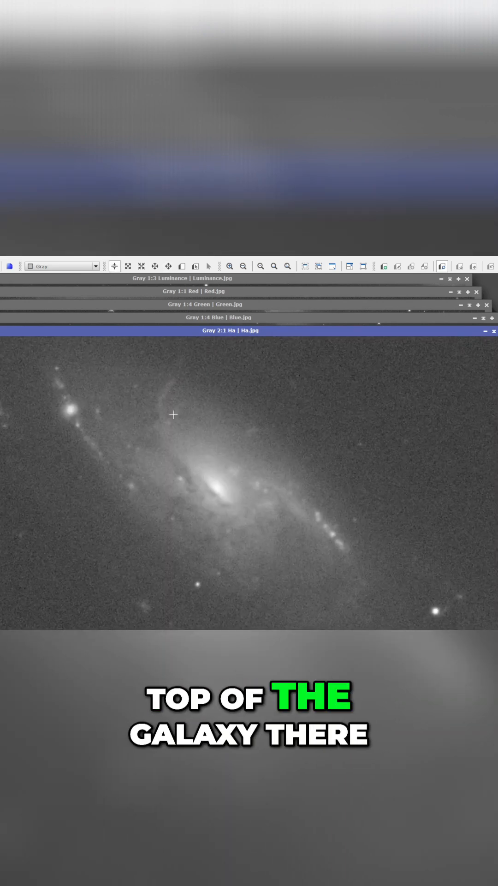